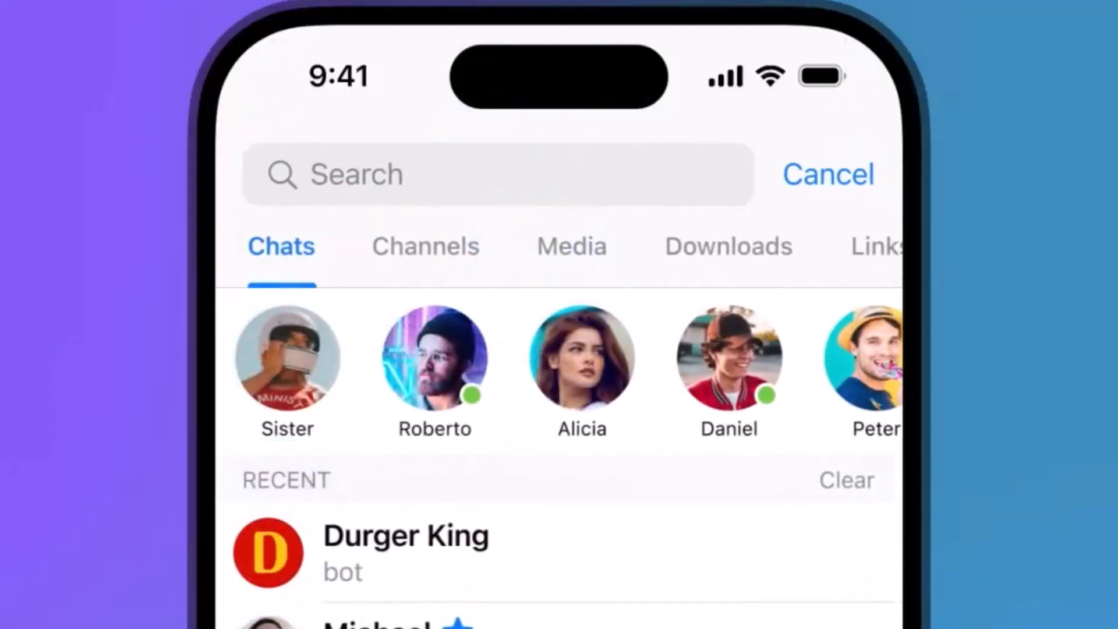
Step: Show 'Coffee' results under Channels, cycling the message filter through to From Channels
click(425, 246)
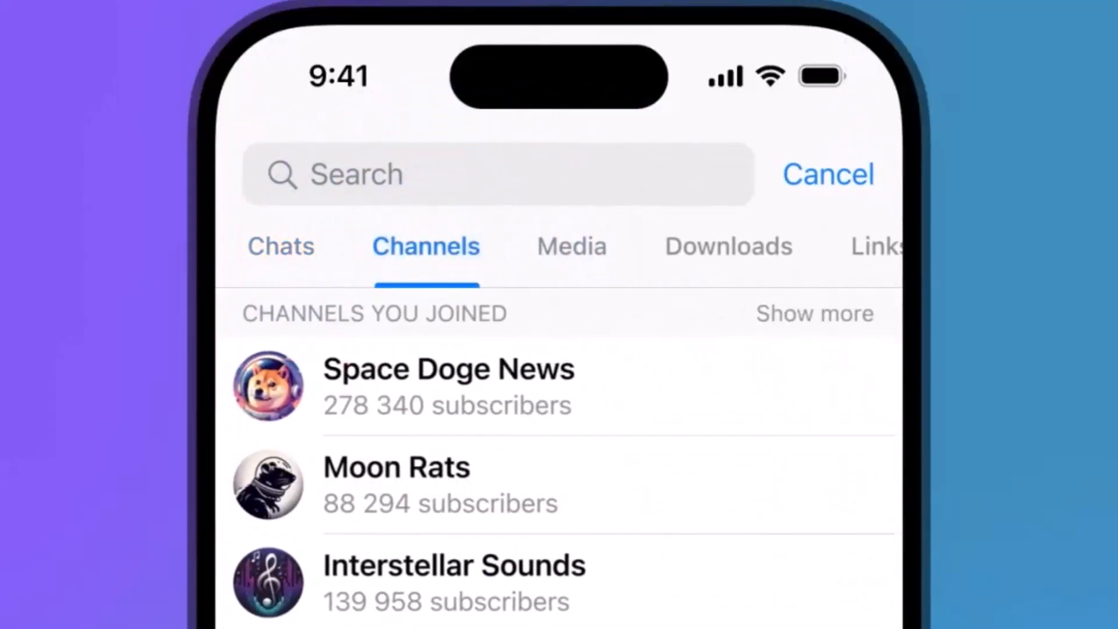
scroll(down, 3)
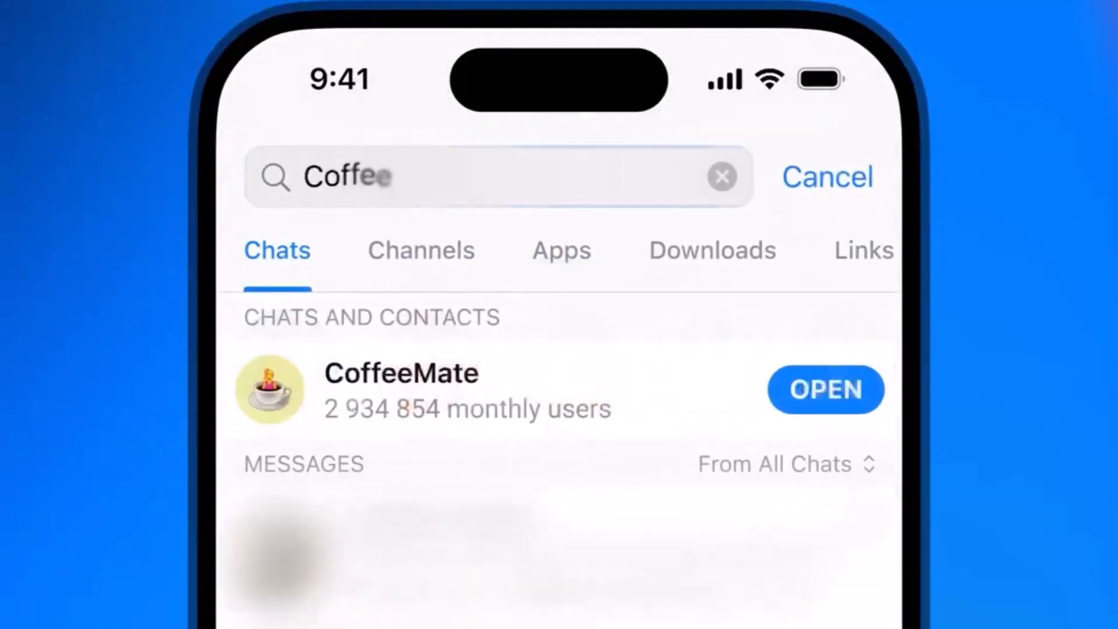
click(775, 465)
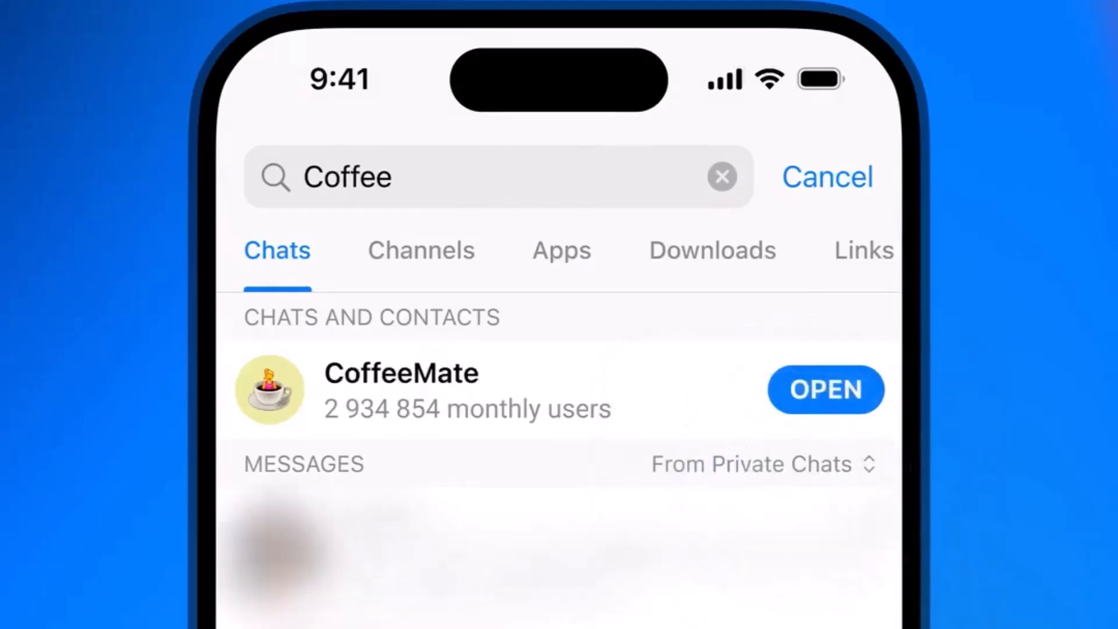
click(762, 465)
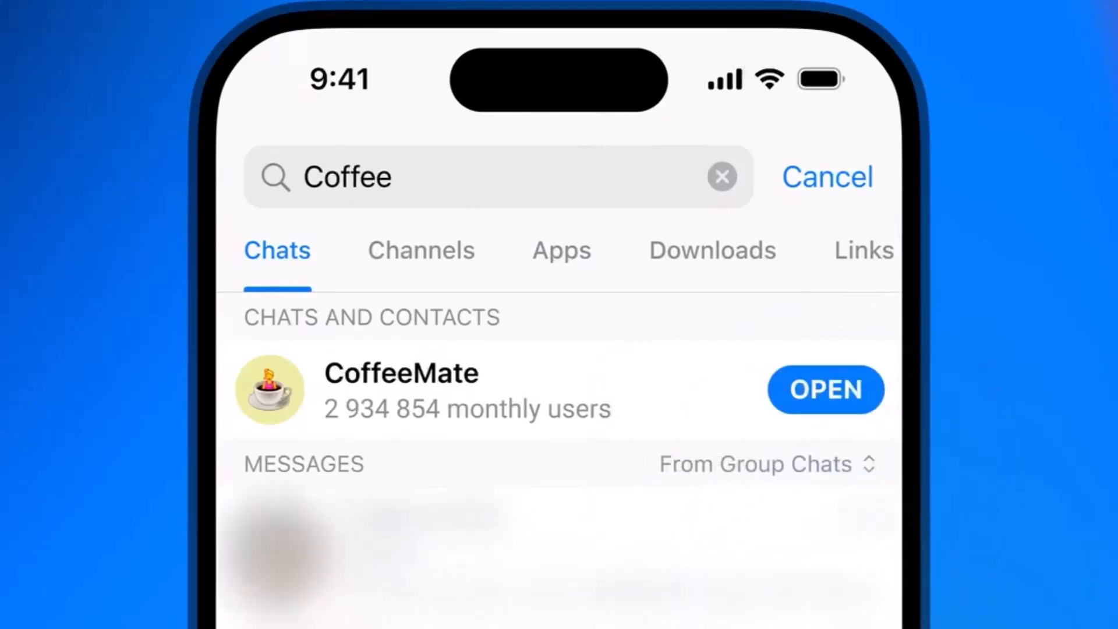
click(768, 464)
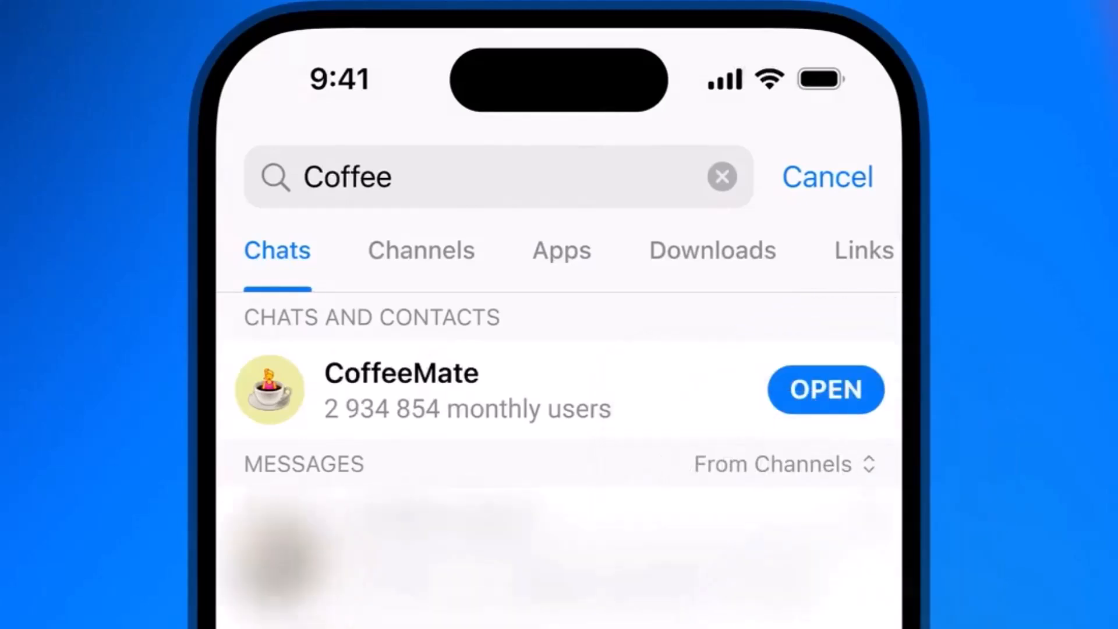
click(827, 177)
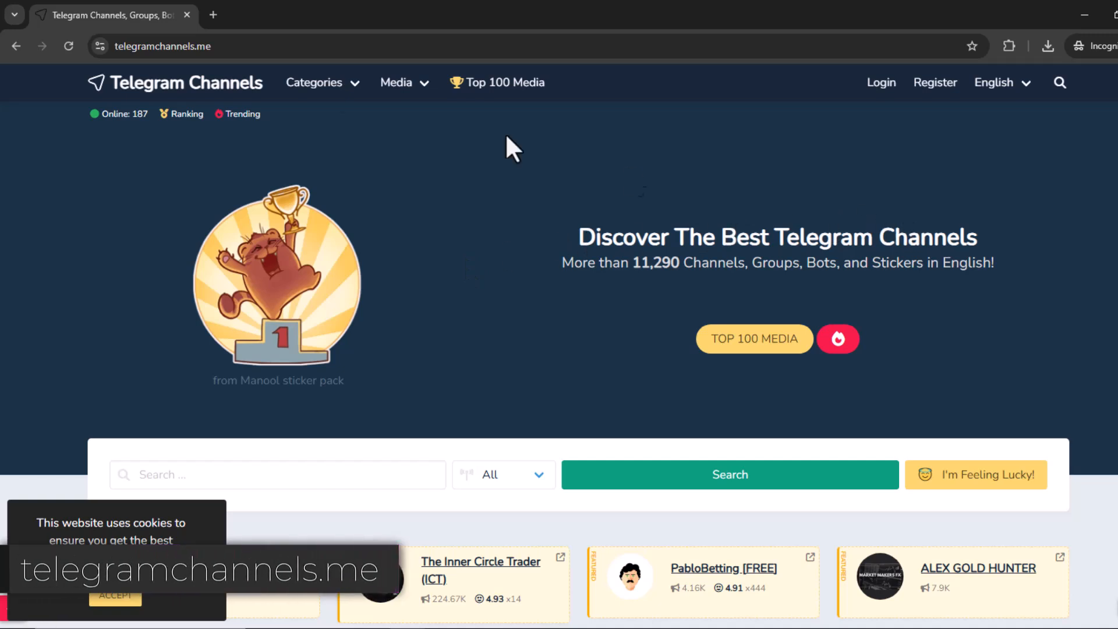
mouse_move(1014, 347)
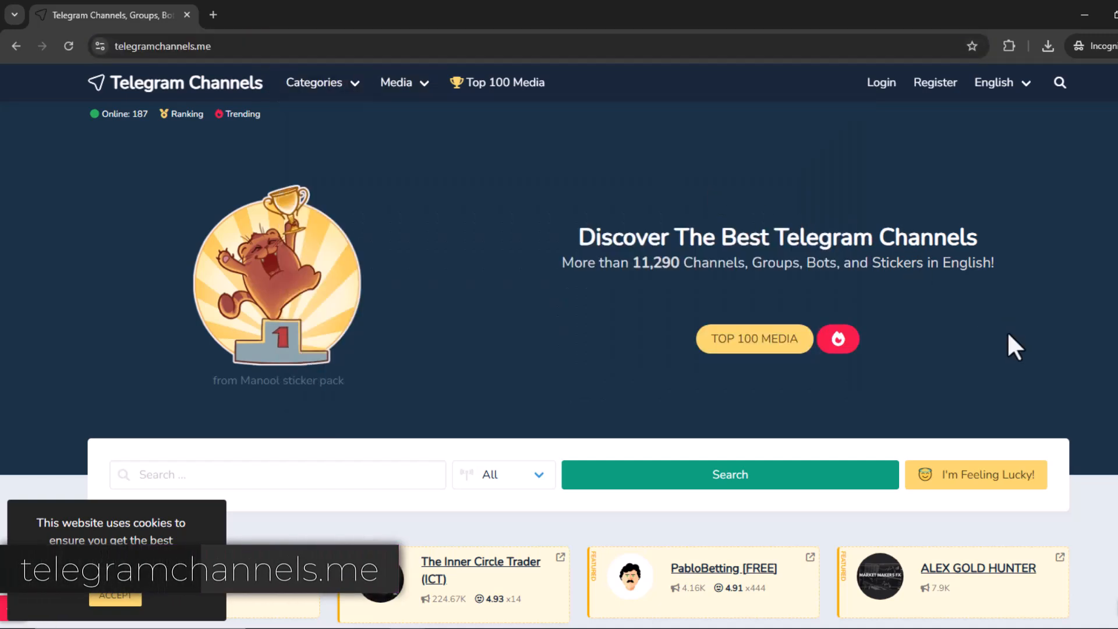
scroll(down, 3)
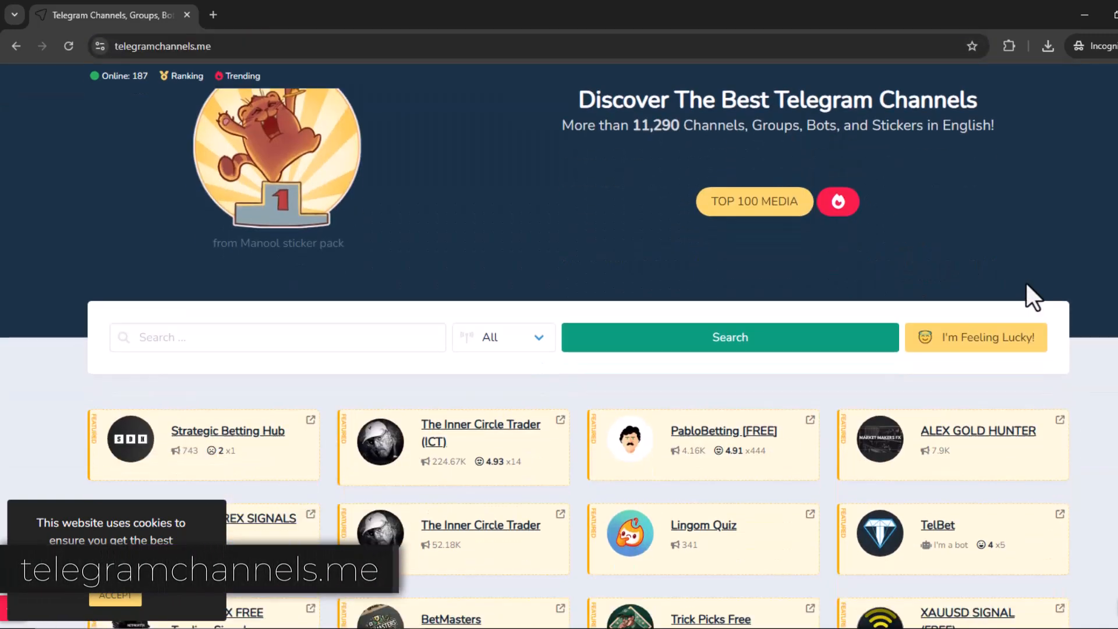
scroll(down, 3)
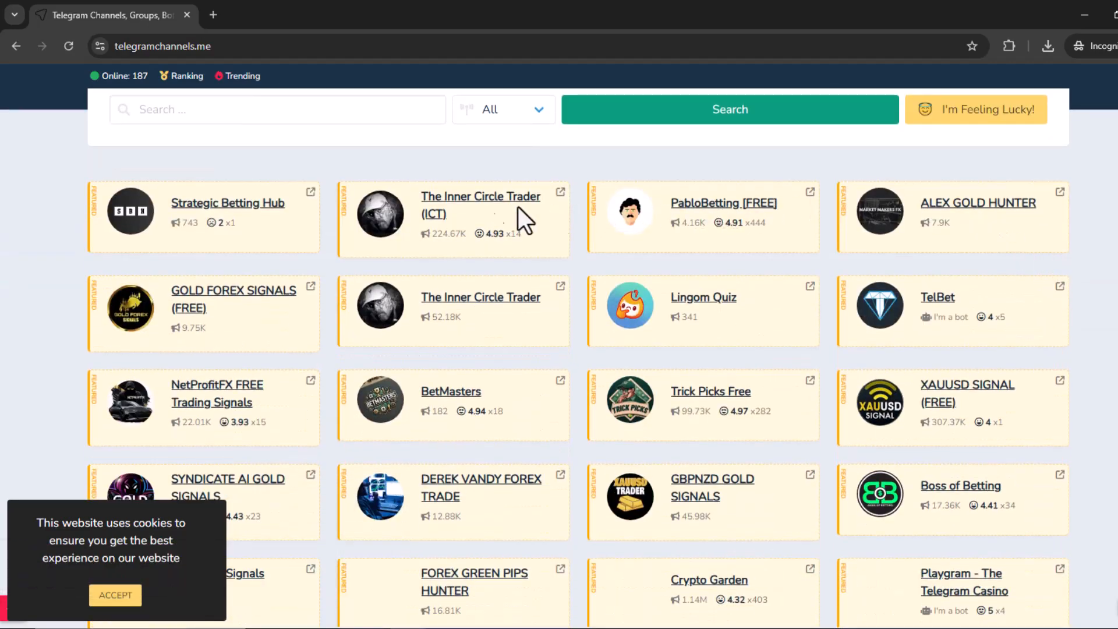
scroll(down, 3)
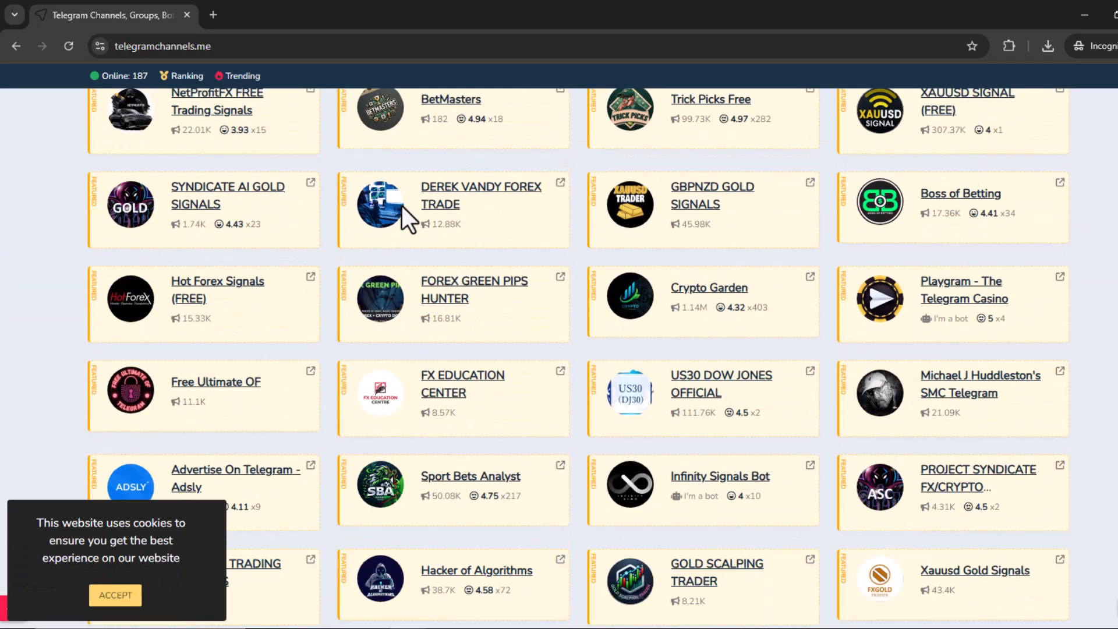
scroll(down, 3)
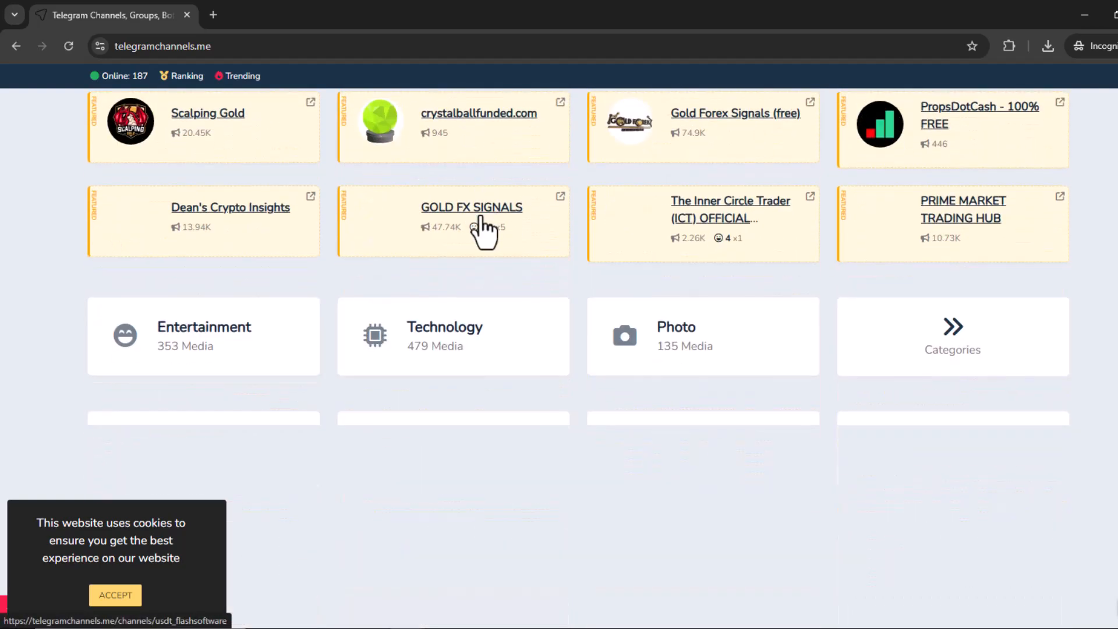
scroll(down, 3)
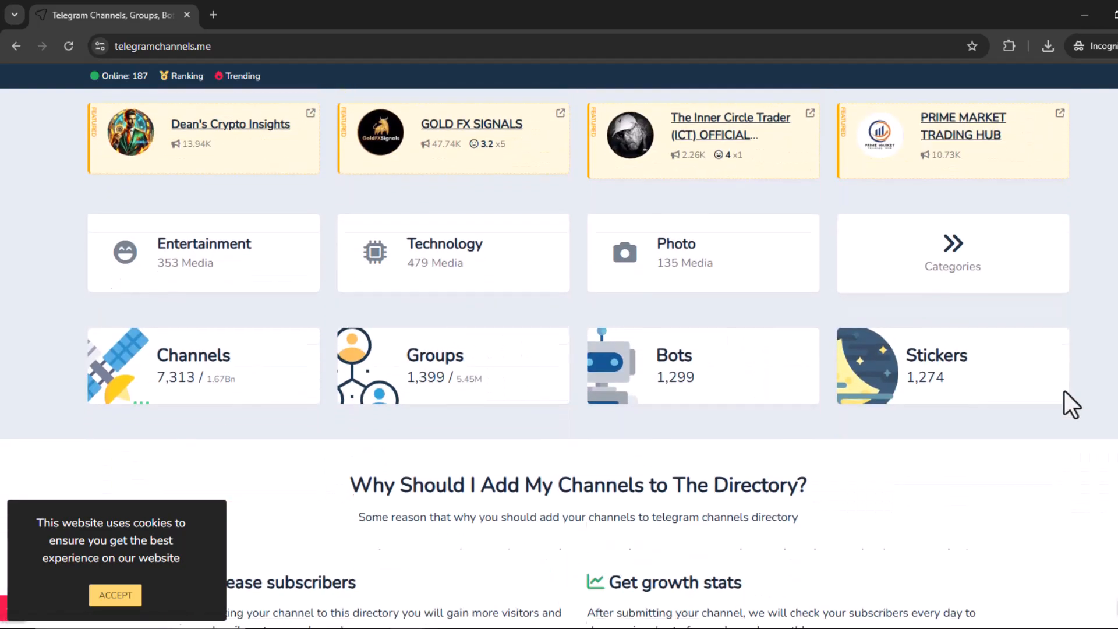
scroll(down, 3)
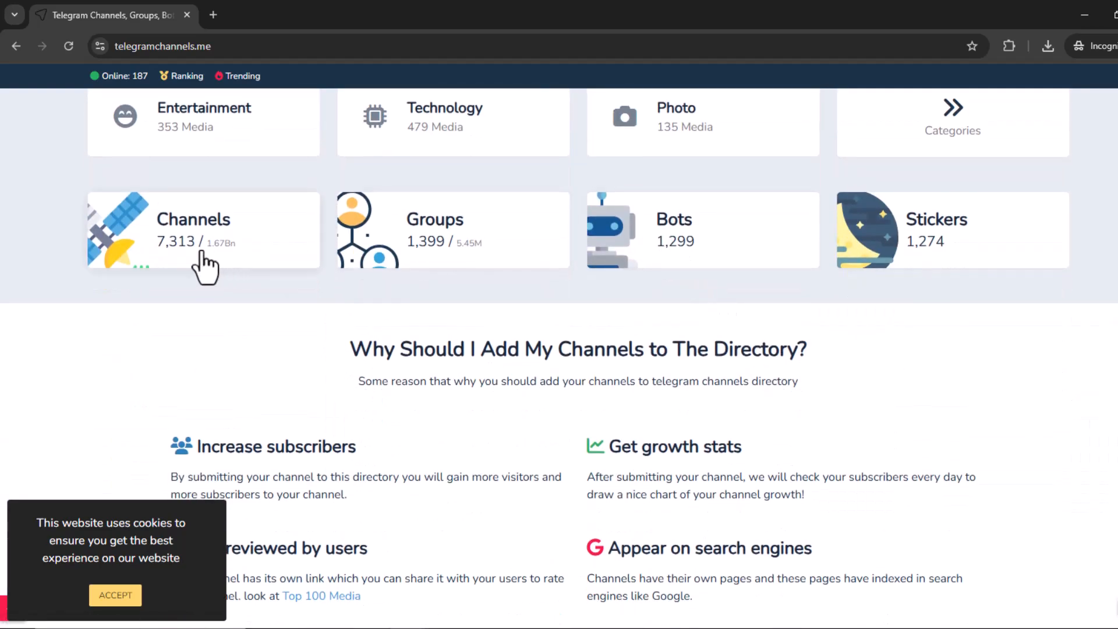
scroll(down, 3)
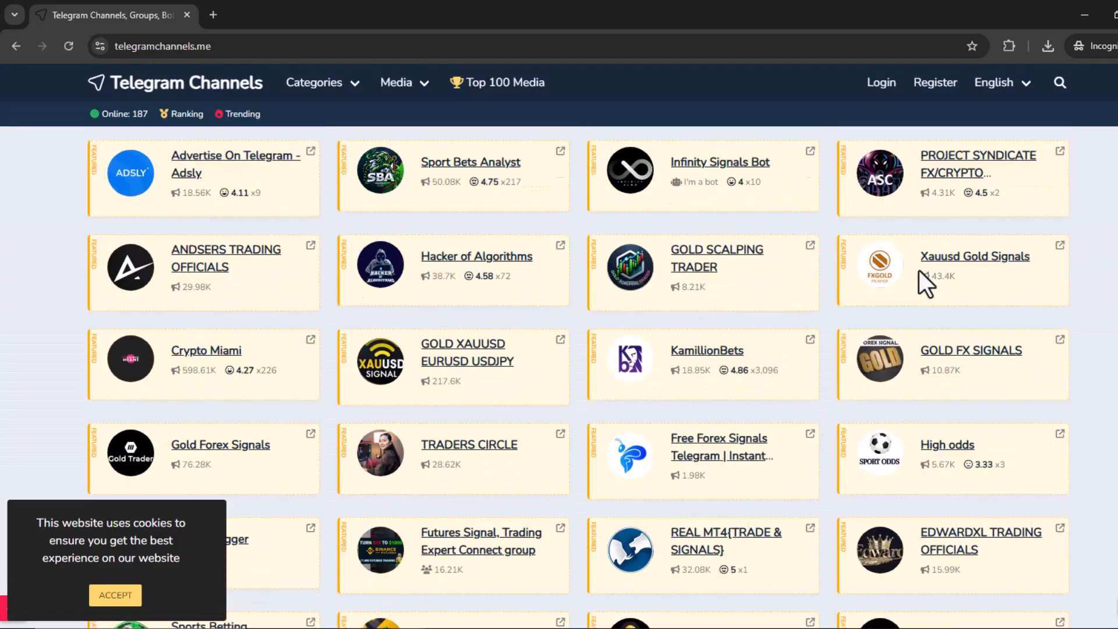
scroll(up, 3)
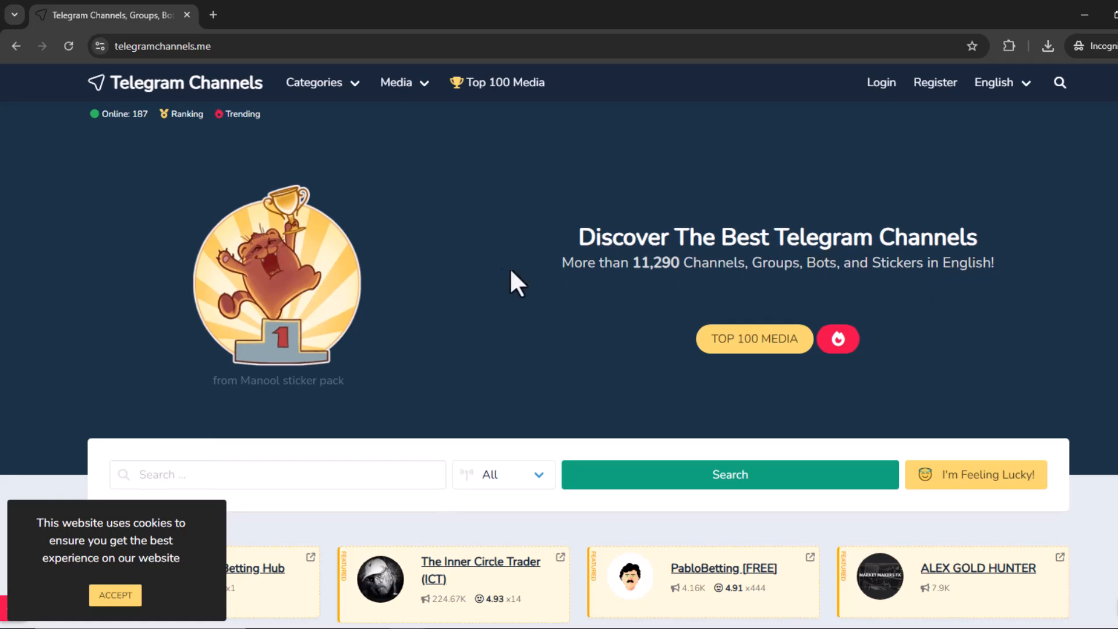
mouse_move(308, 136)
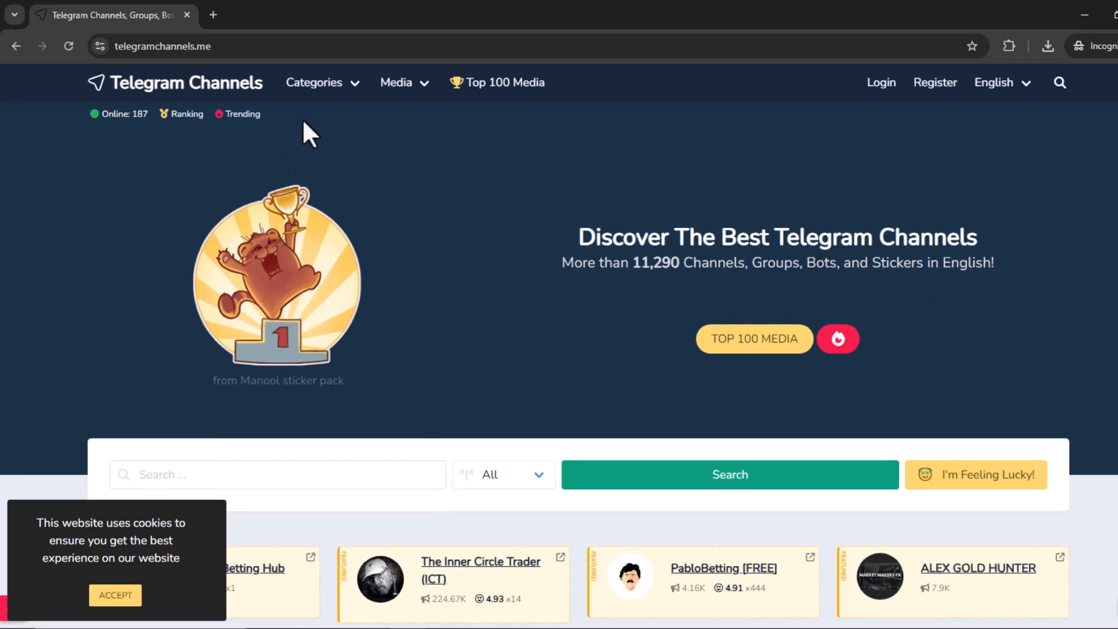
Step: Browse the Cryptocurrencies category, then the Trending page of 24-hour growing channels
click(317, 82)
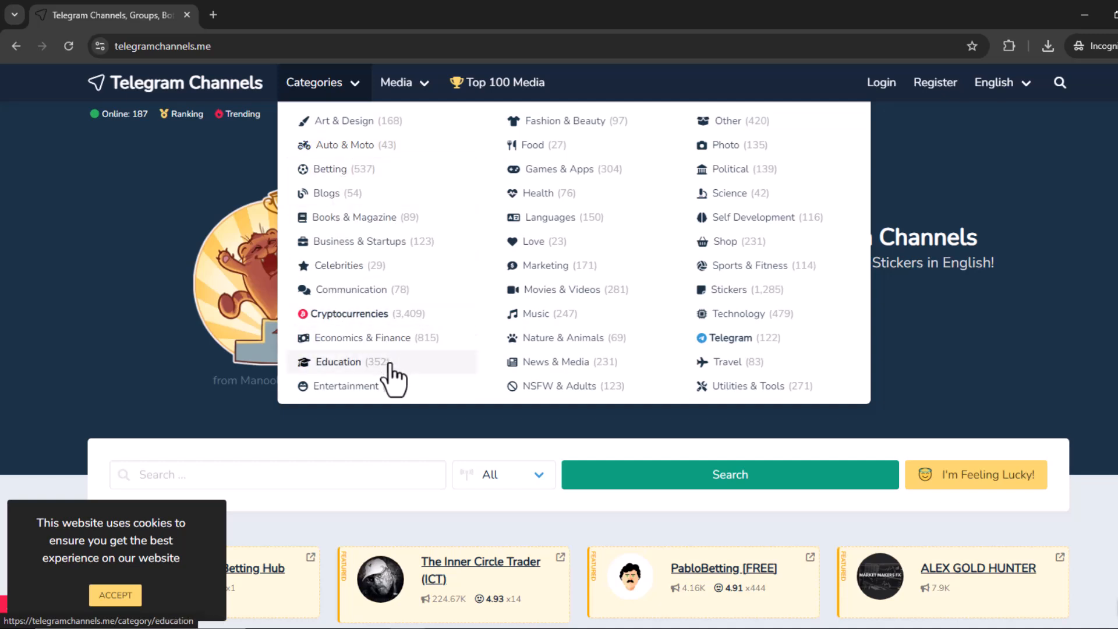
mouse_move(371, 321)
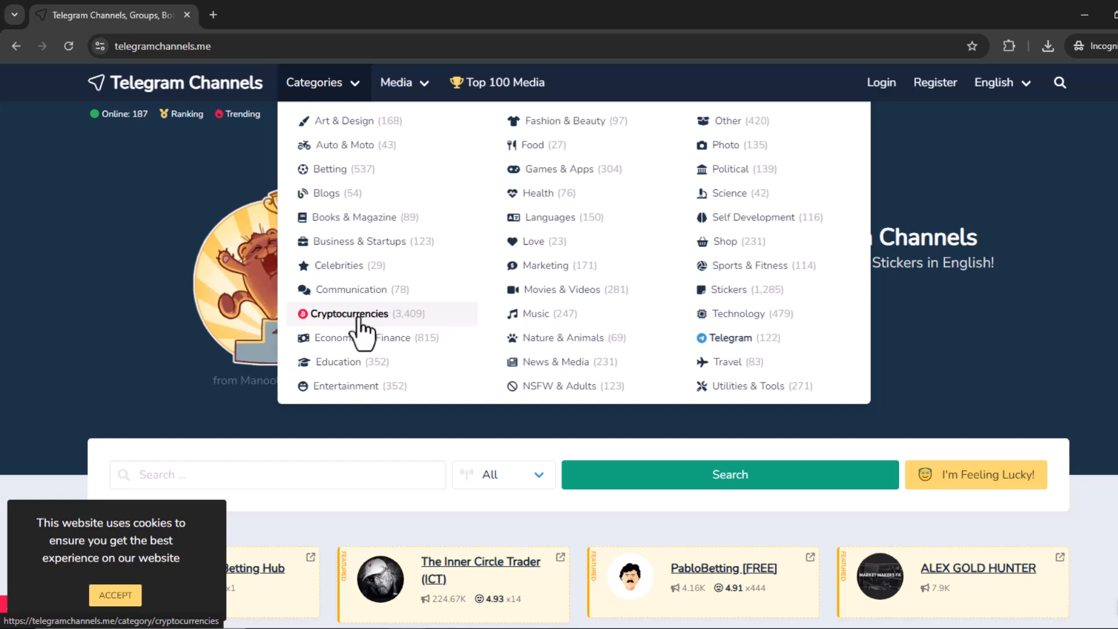
click(349, 314)
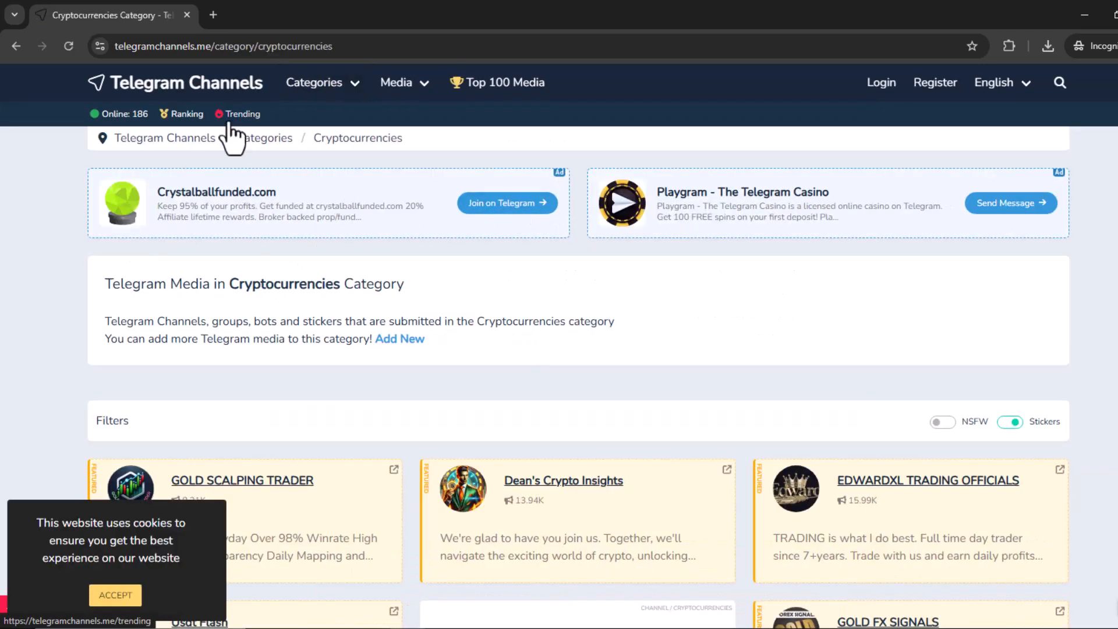
mouse_move(264, 132)
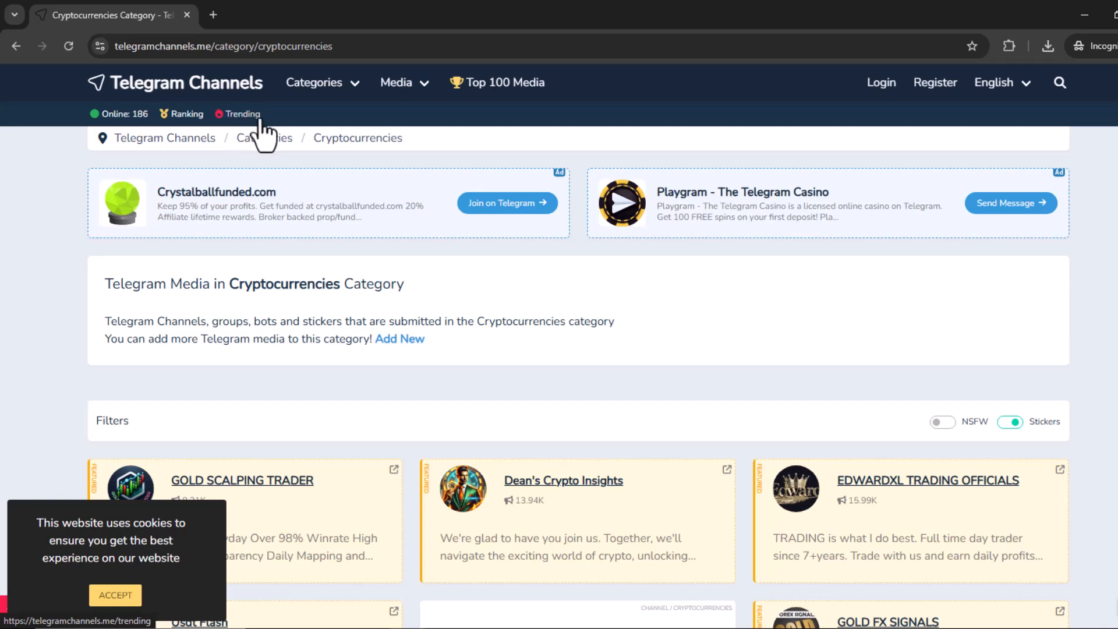
click(241, 114)
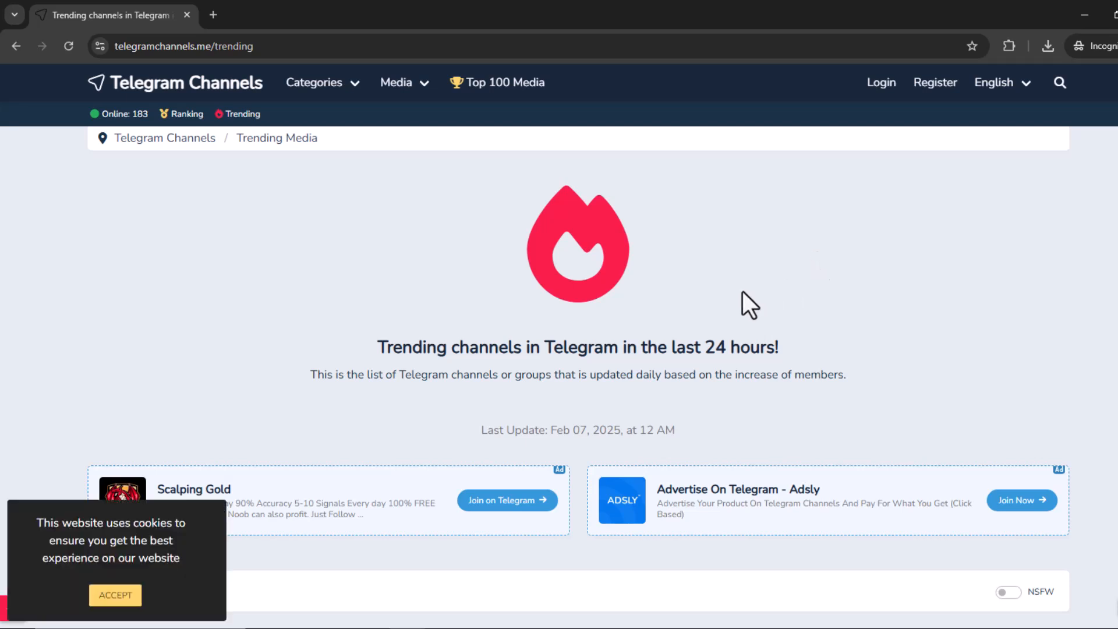
Step: Set the site language to Türkçe and open the Medya dropdown
click(998, 82)
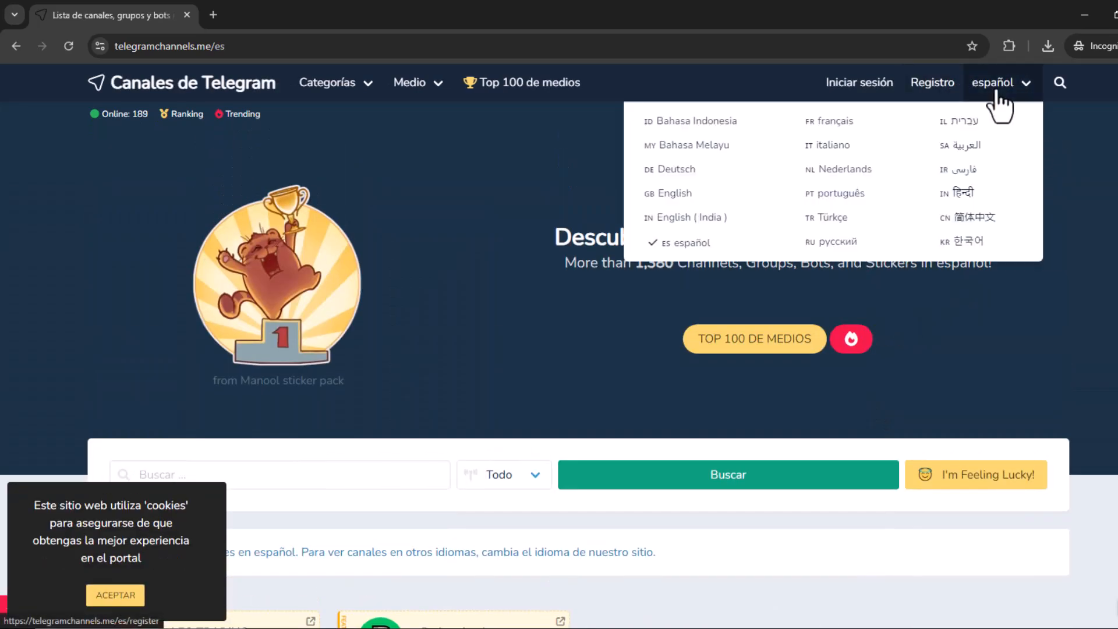
click(832, 217)
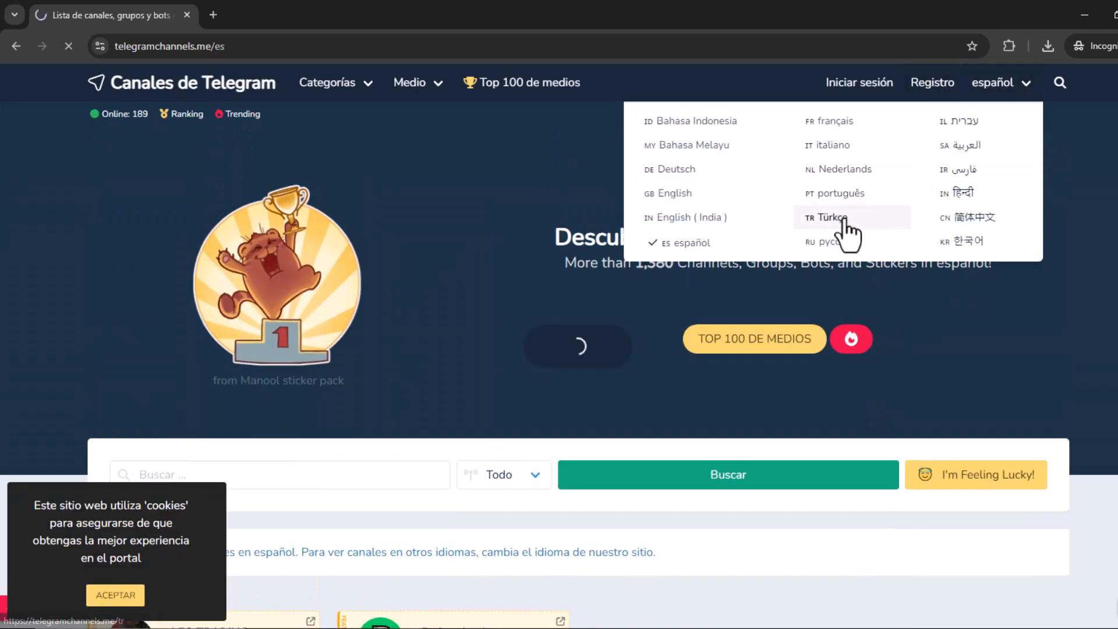
click(830, 217)
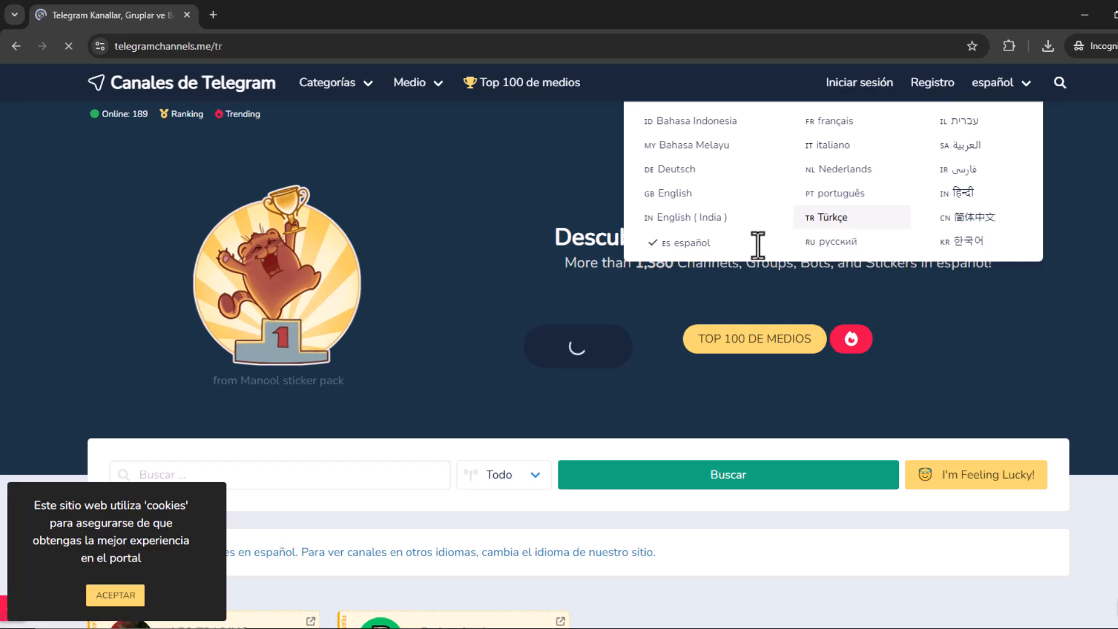
click(831, 217)
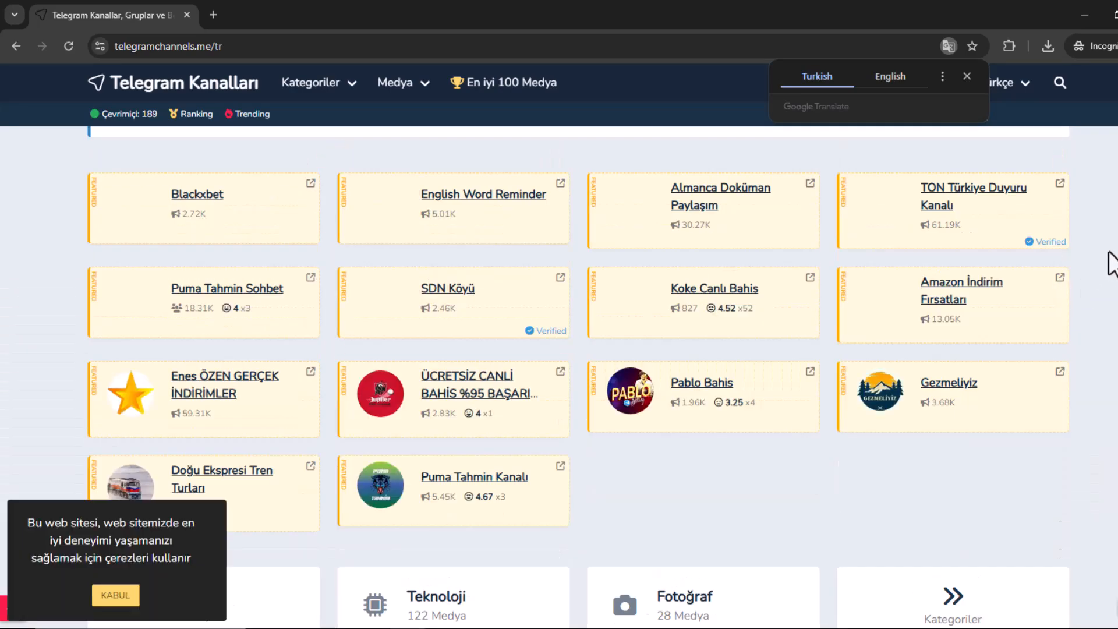
scroll(up, 3)
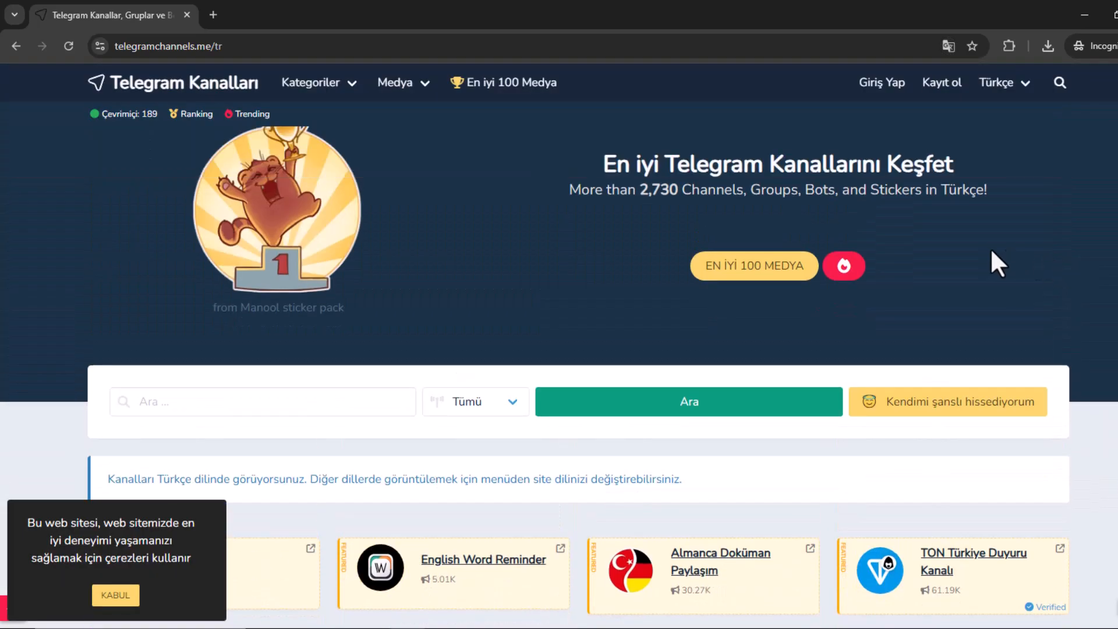
click(397, 82)
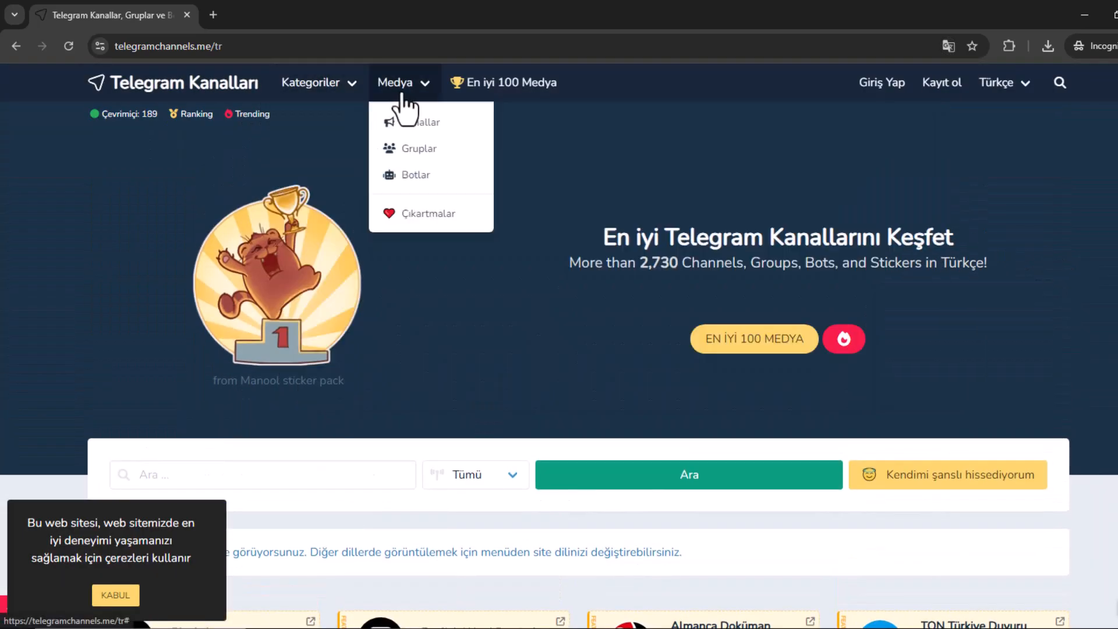